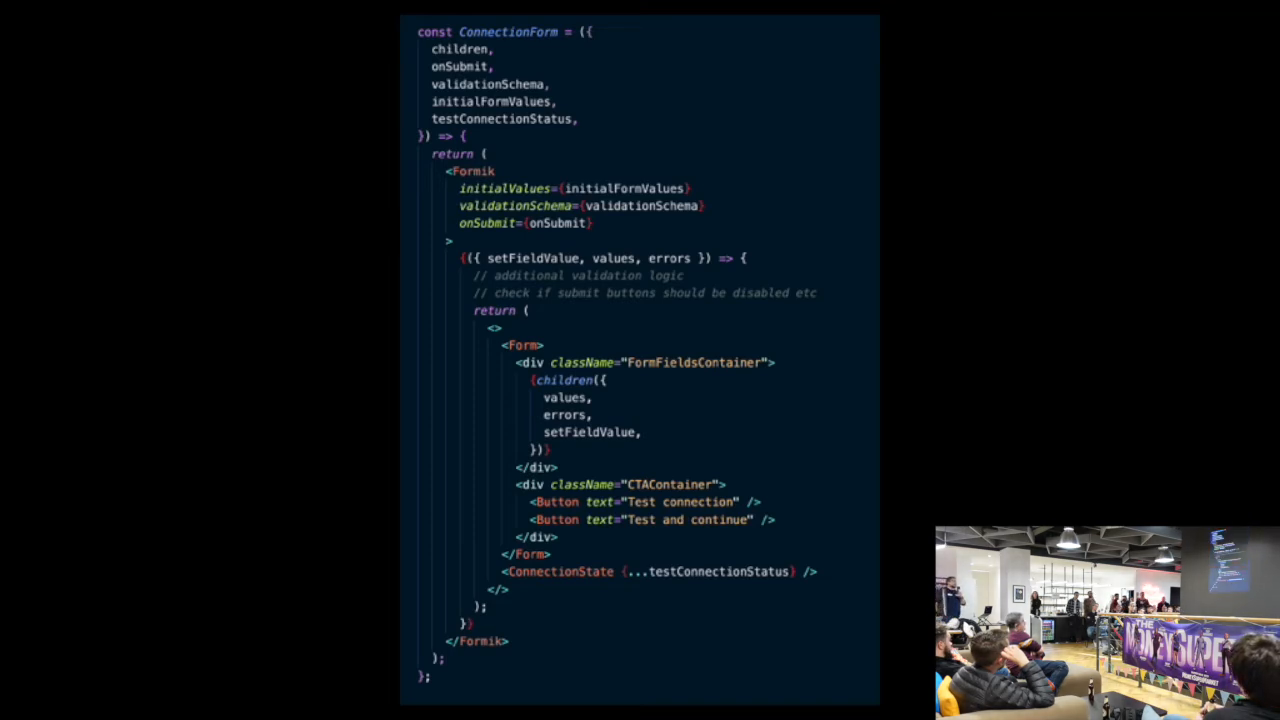
click(500, 83)
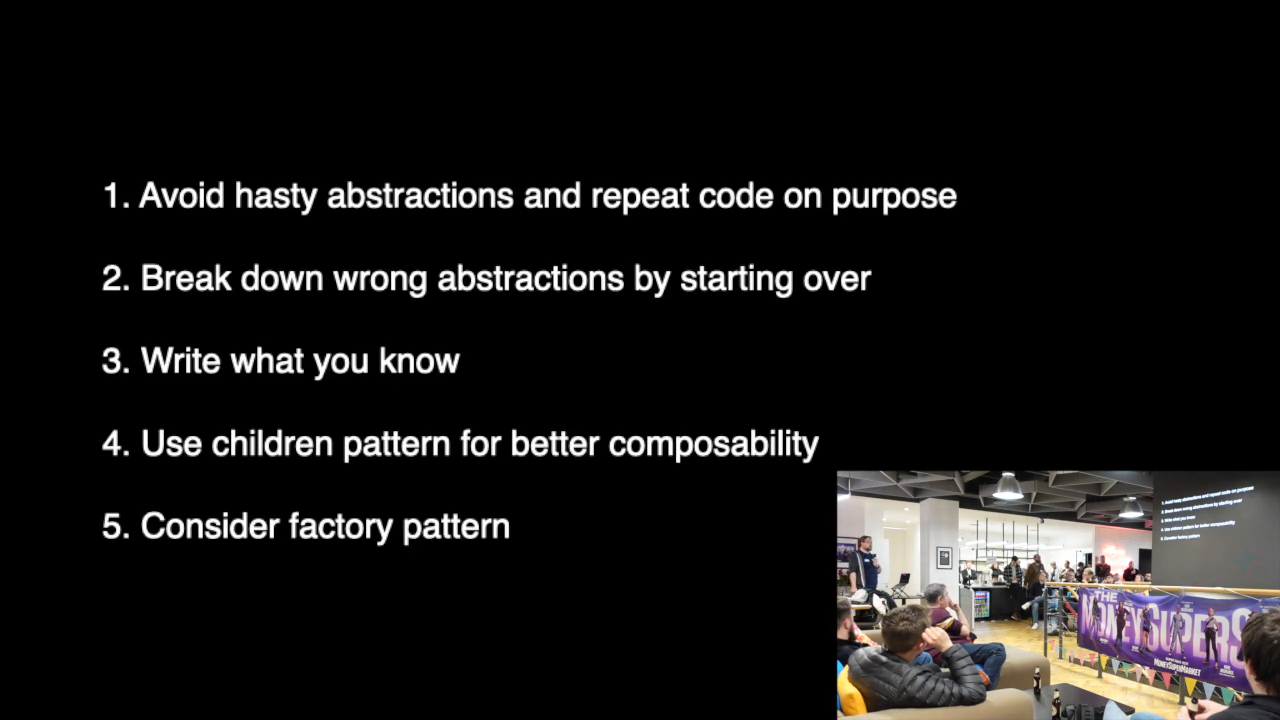
key(Right)
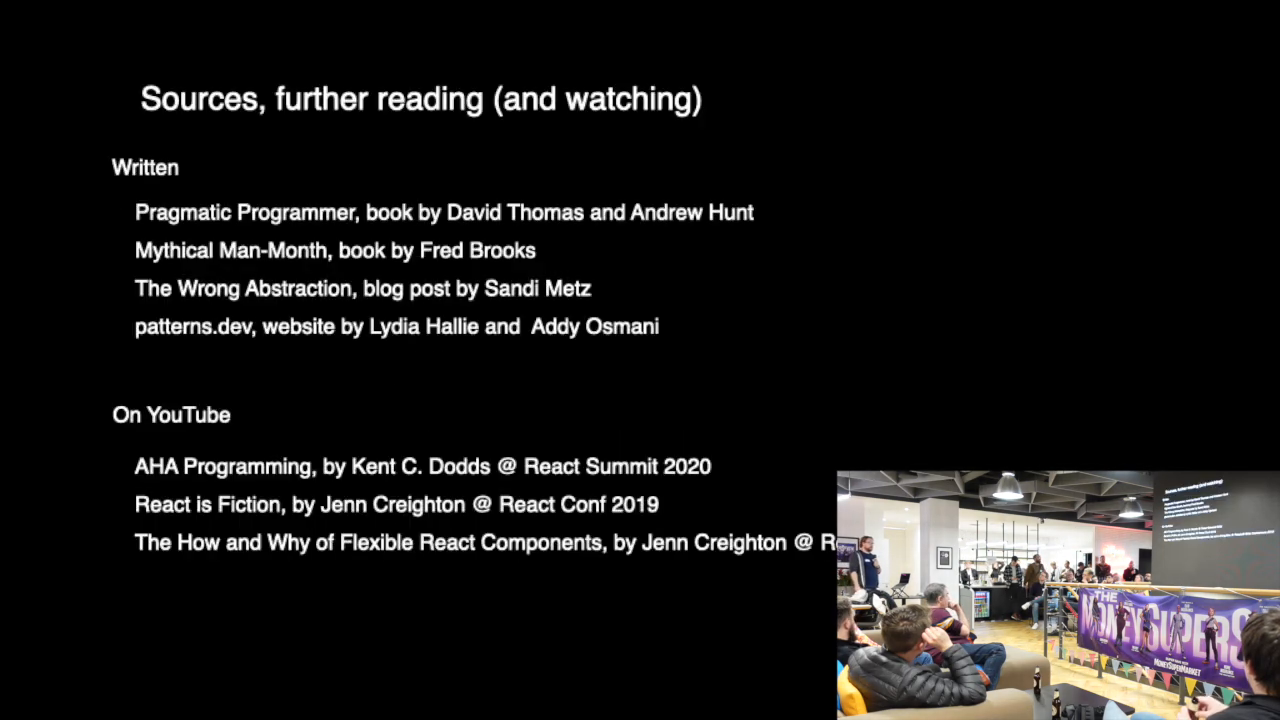